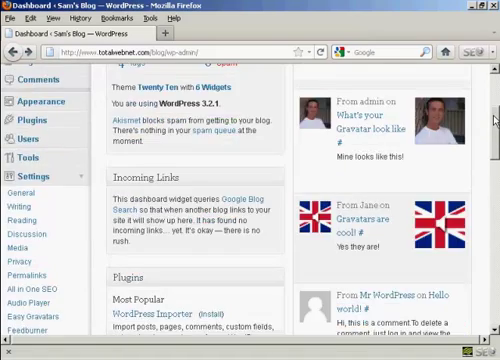
scroll(down, 3)
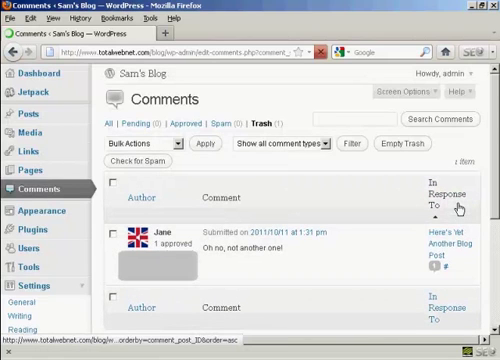
scroll(down, 3)
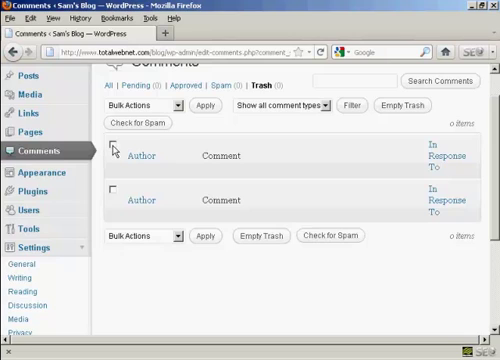
mouse_move(268, 238)
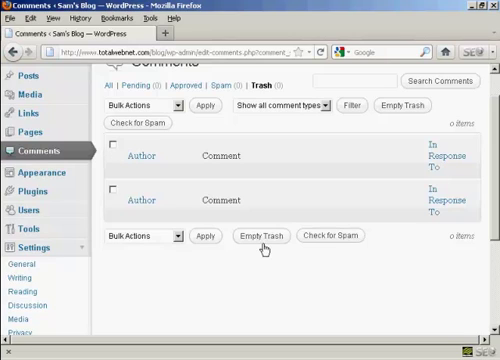
mouse_move(311, 283)
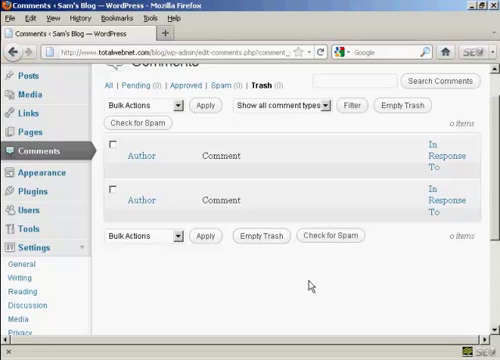